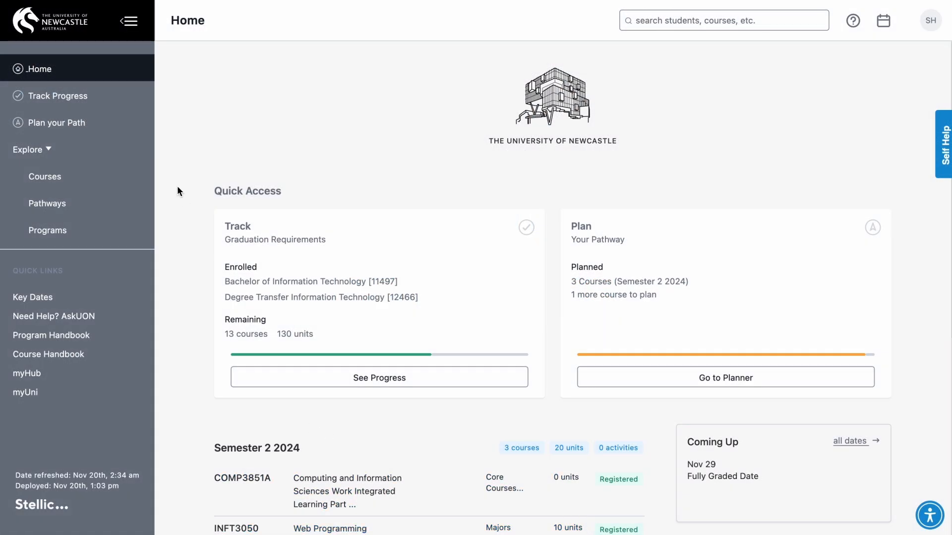
pyautogui.moveTo(151, 115)
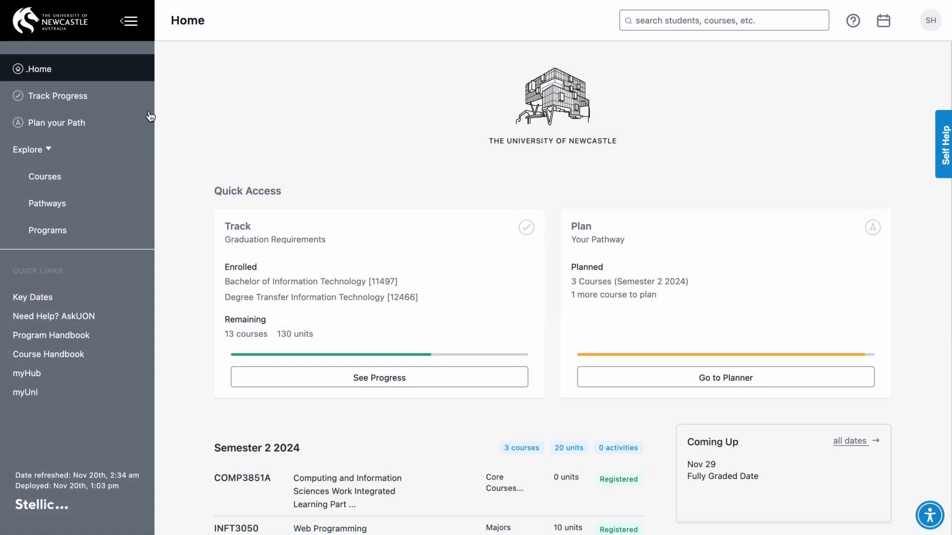
pyautogui.moveTo(63, 96)
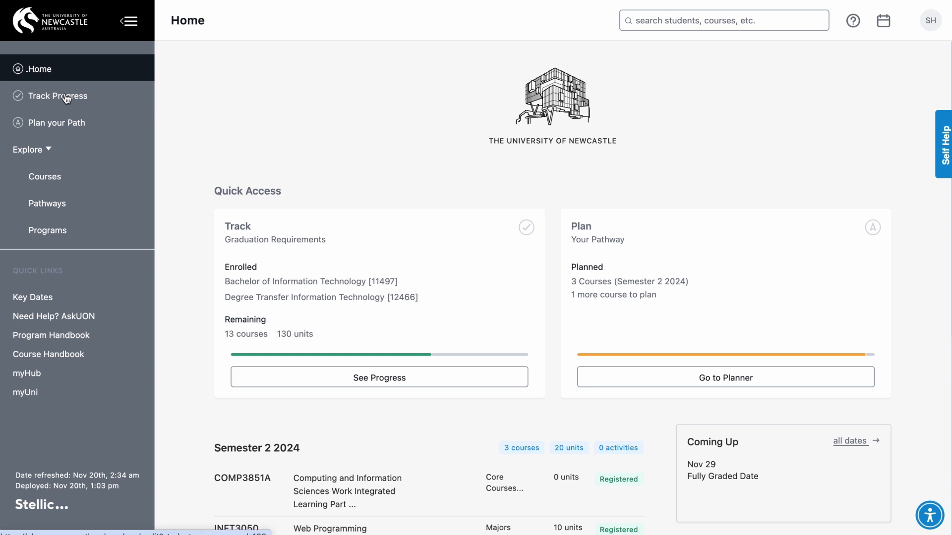
# Review Track Progress, scrolling through the Bachelor of Information Technology Core Courses audit list.
pyautogui.click(61, 97)
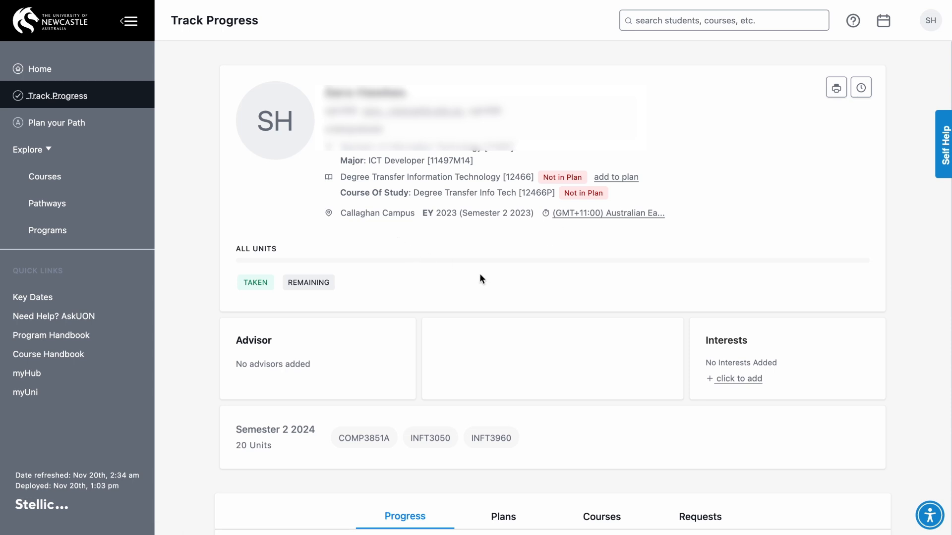
pyautogui.scroll(-3)
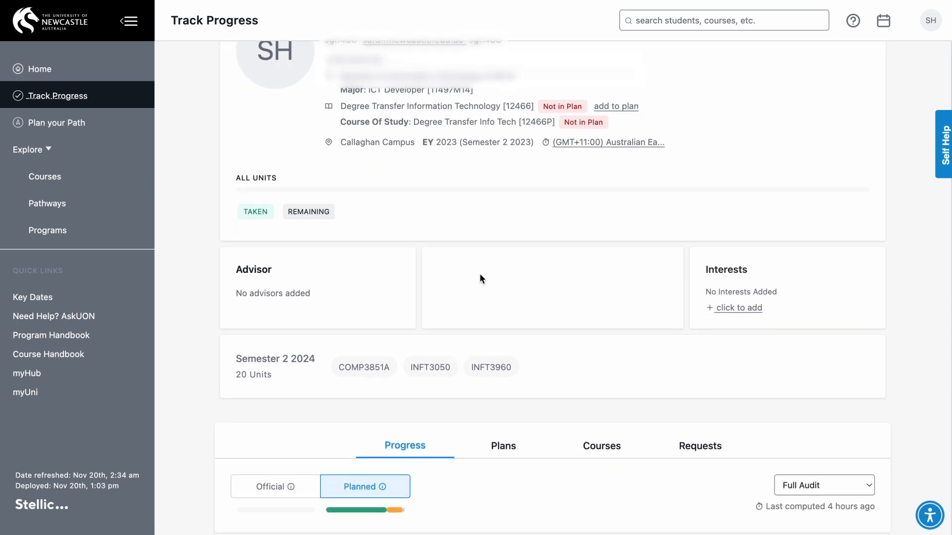
pyautogui.scroll(-3)
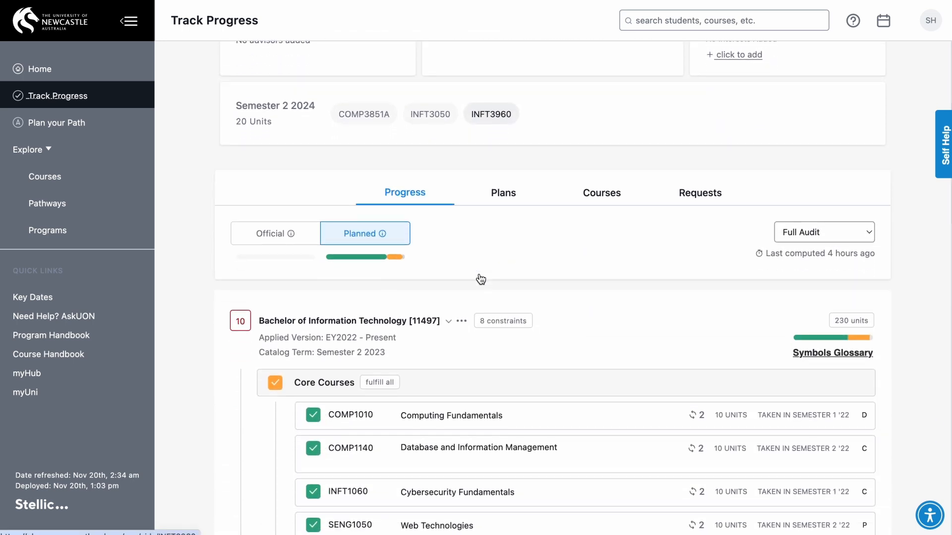
pyautogui.scroll(-3)
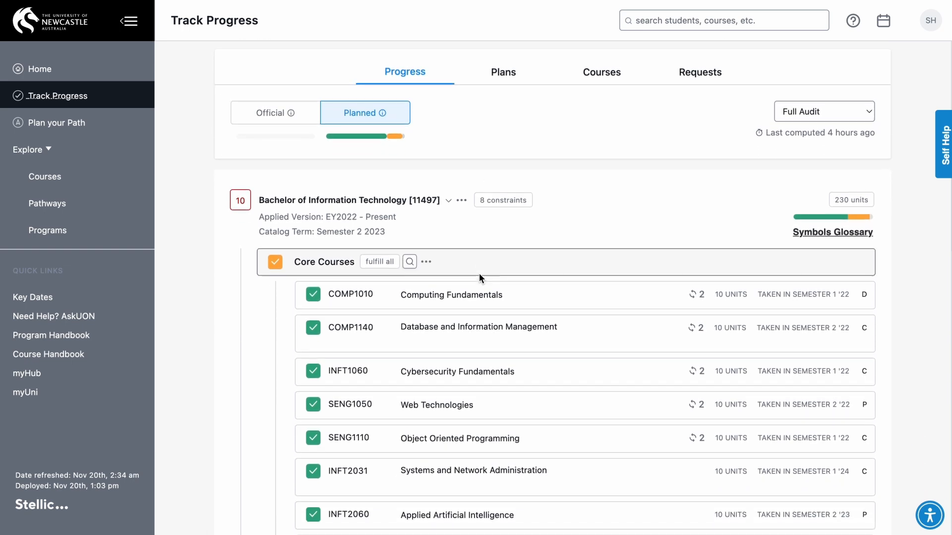
pyautogui.scroll(-3)
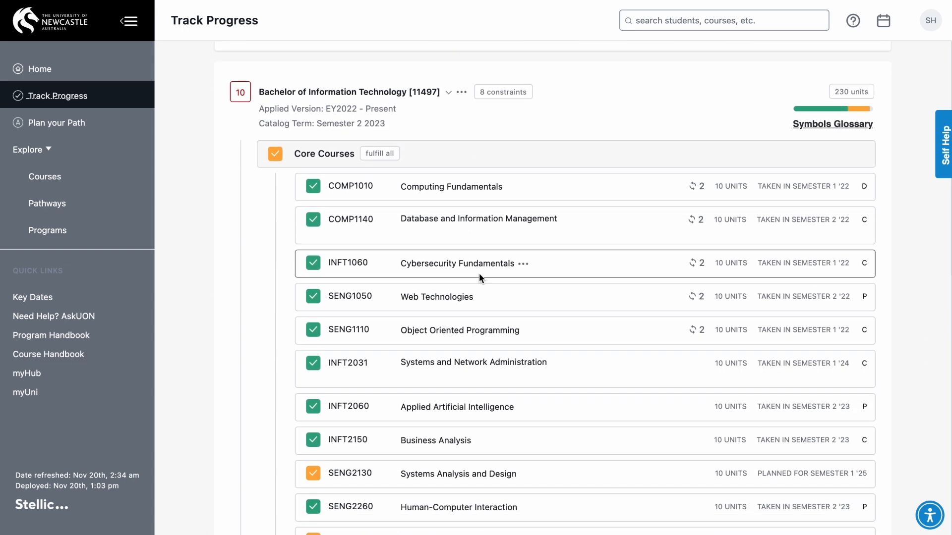
pyautogui.scroll(-3)
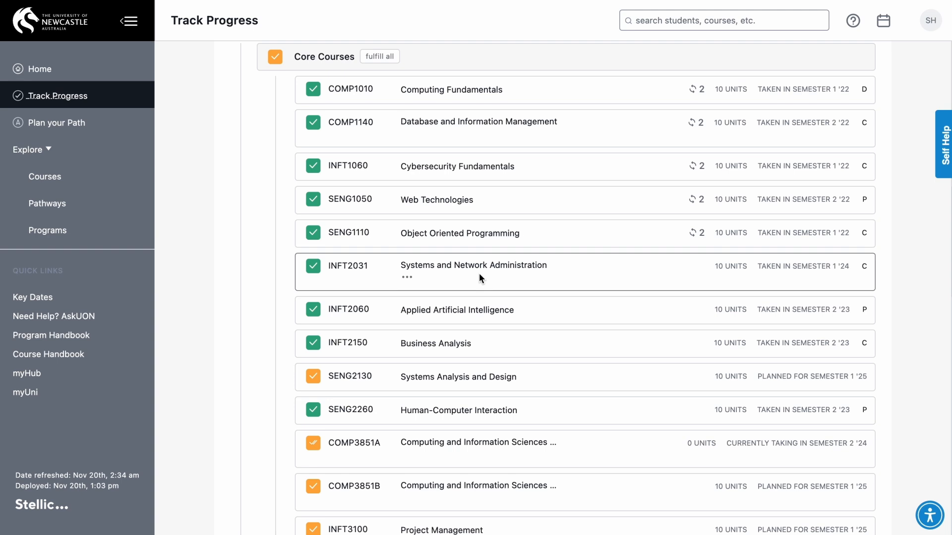
pyautogui.scroll(-3)
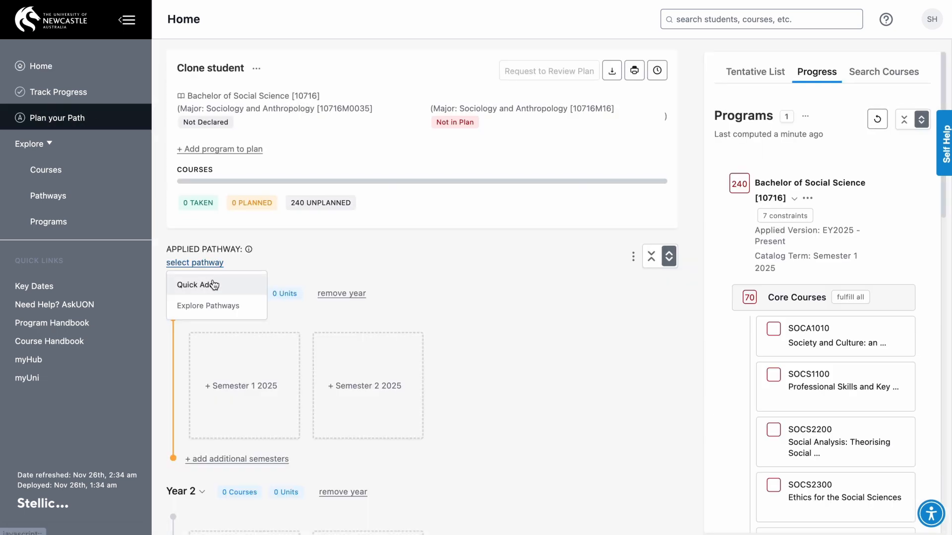
# Quick Add and apply the EY2025 - Present Sem 1 (Full Time) pathway to the plan.
pyautogui.click(208, 305)
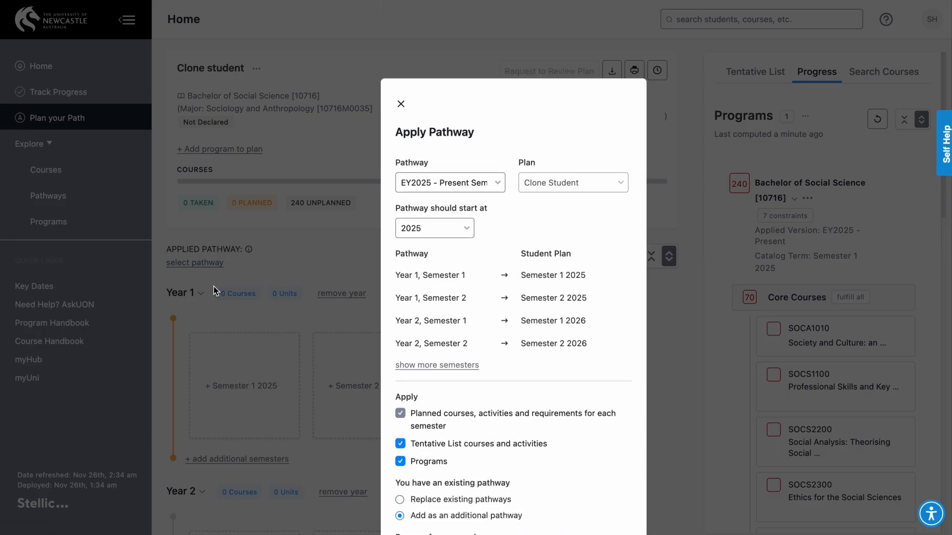
pyautogui.moveTo(511, 161)
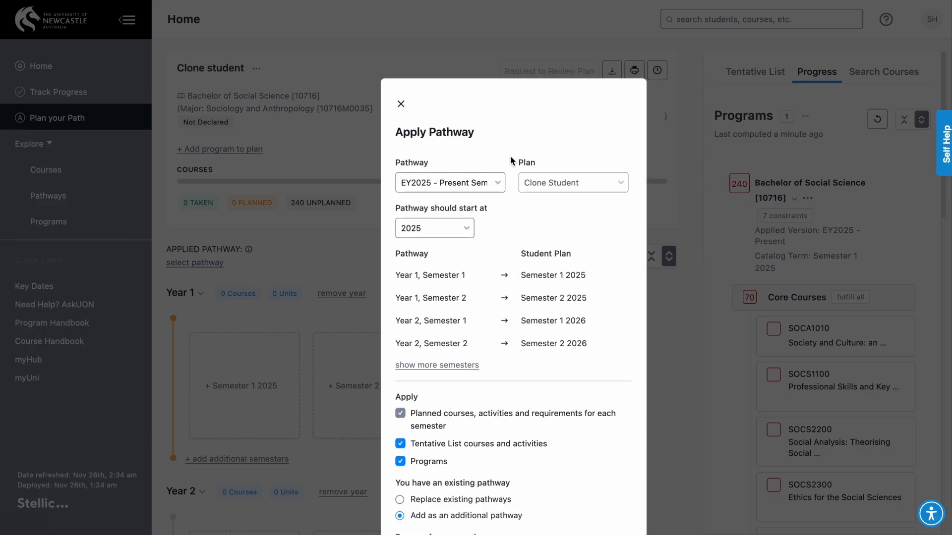
pyautogui.click(450, 182)
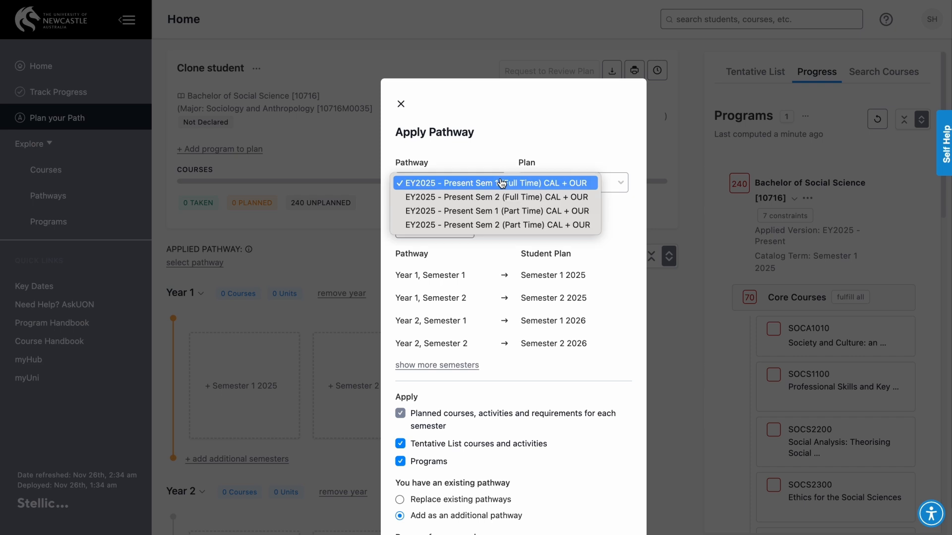
pyautogui.click(494, 183)
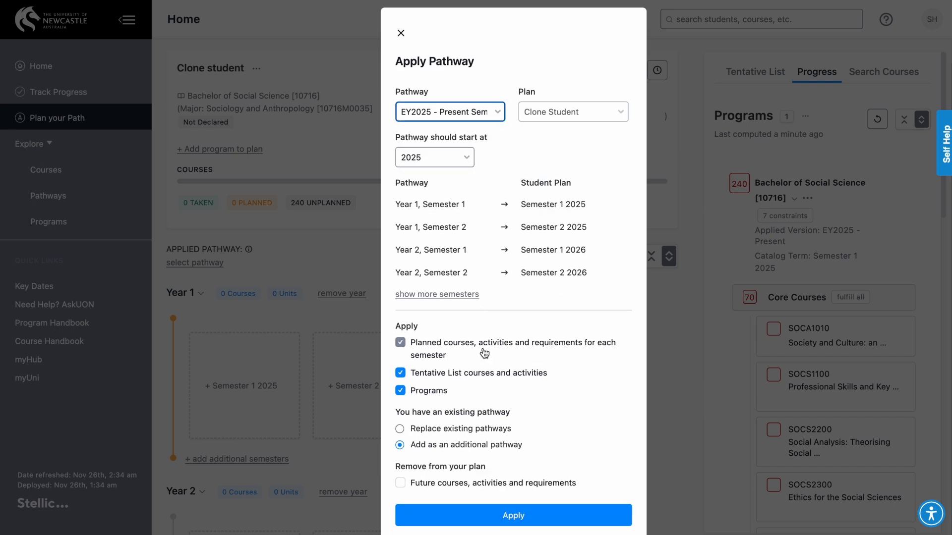
pyautogui.click(513, 515)
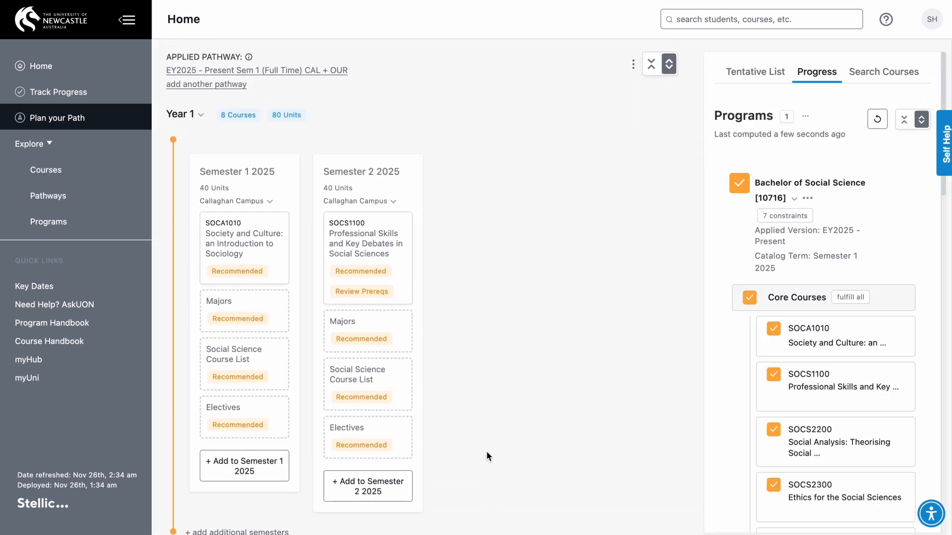
pyautogui.scroll(-3)
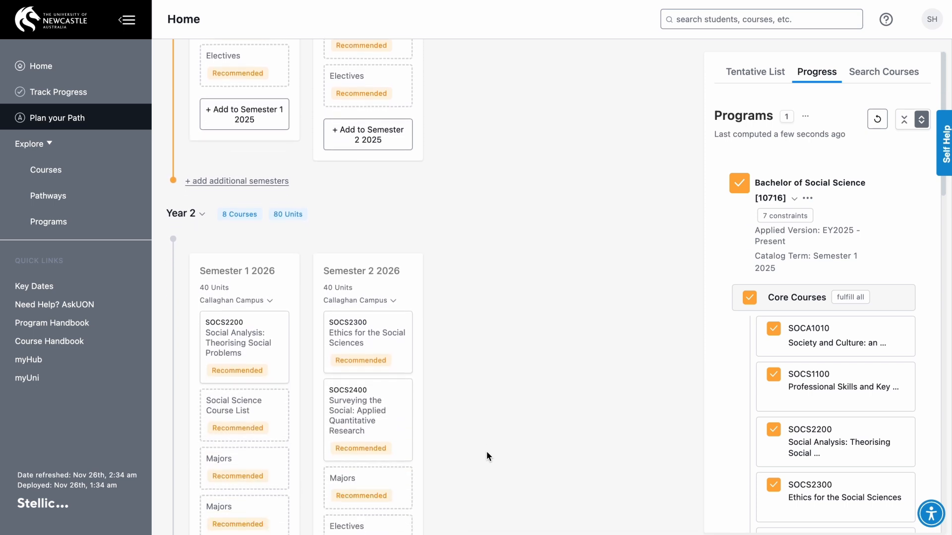
pyautogui.scroll(-3)
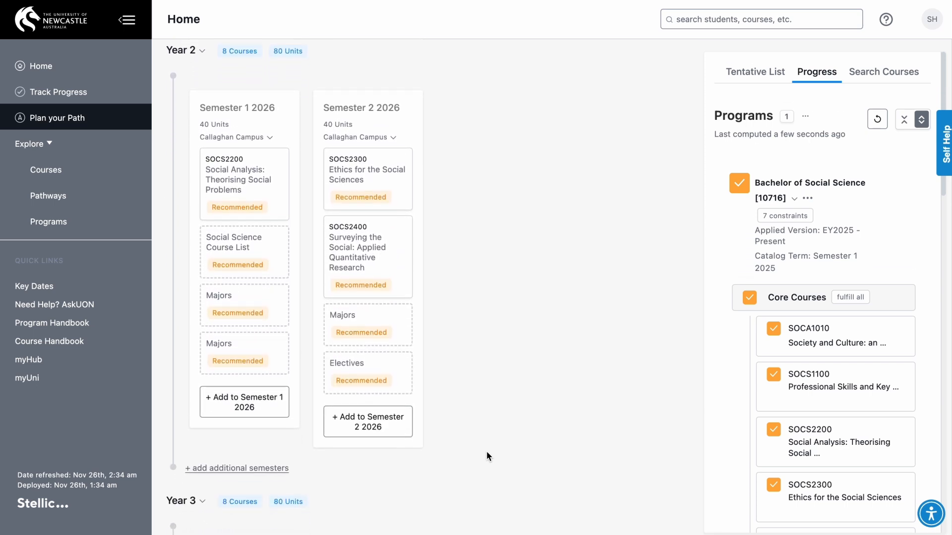
pyautogui.scroll(-3)
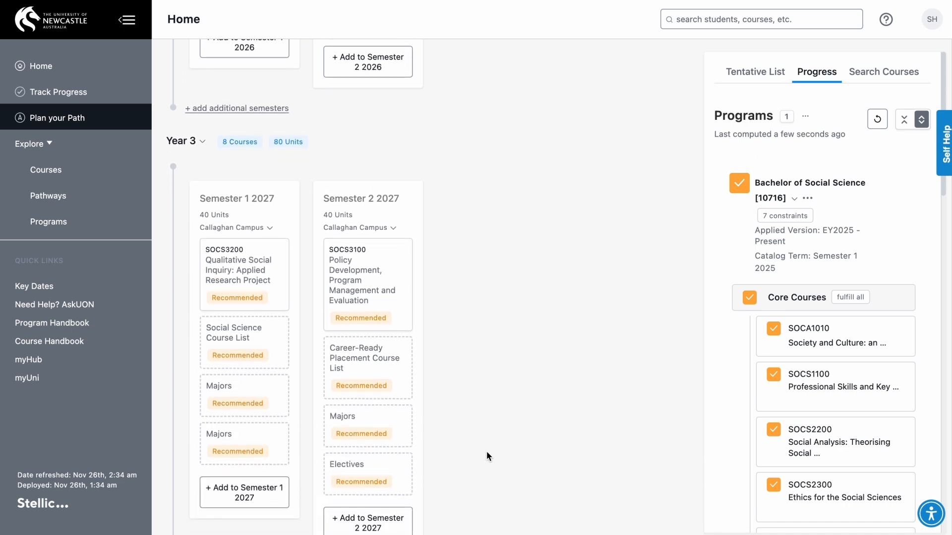
pyautogui.click(58, 118)
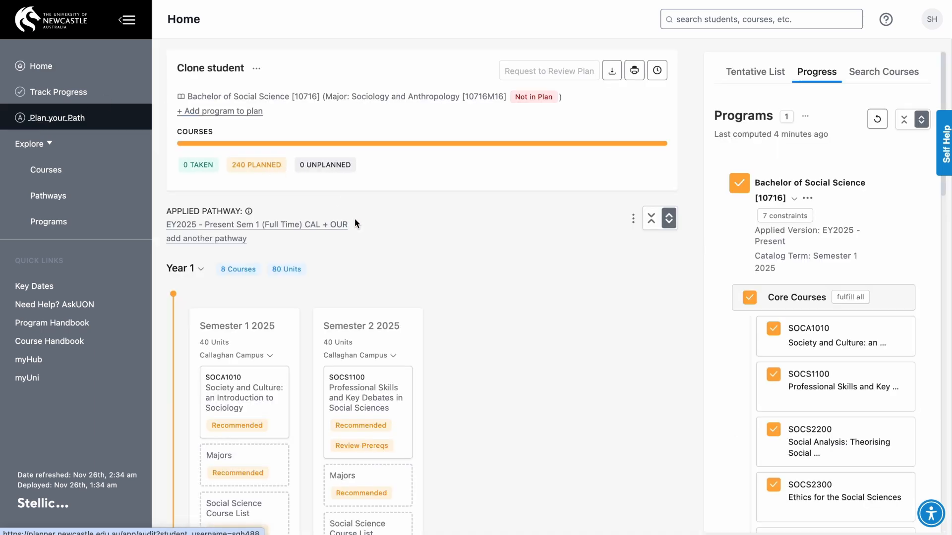
pyautogui.scroll(-3)
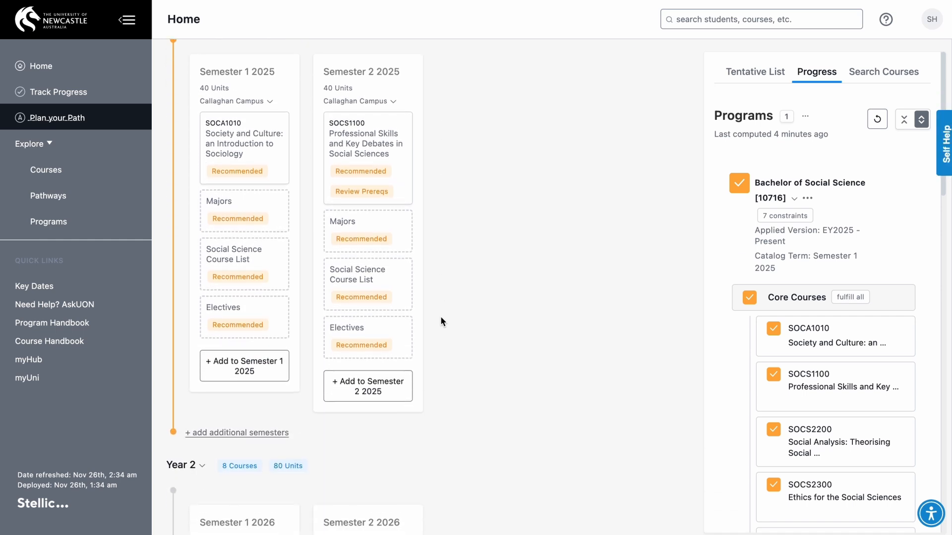
pyautogui.scroll(-3)
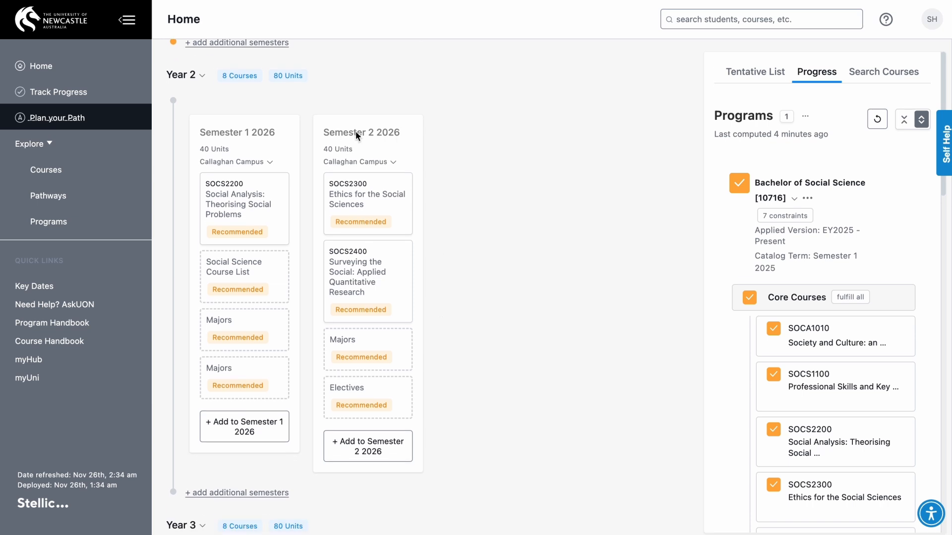
pyautogui.scroll(-3)
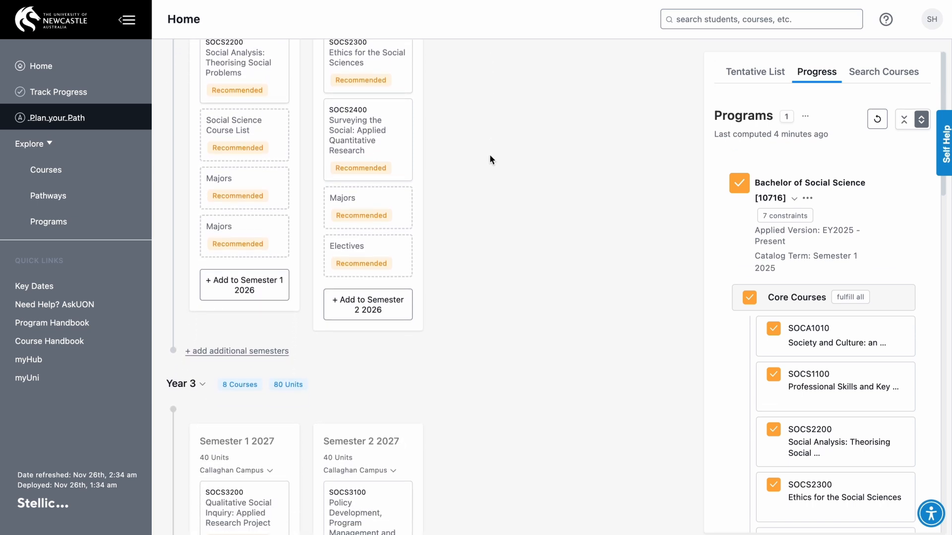
pyautogui.scroll(-3)
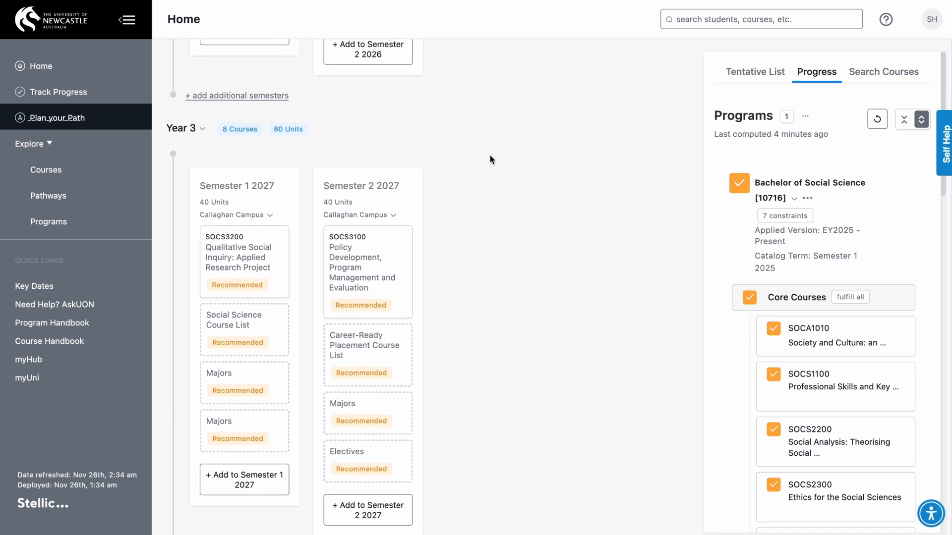
pyautogui.scroll(-3)
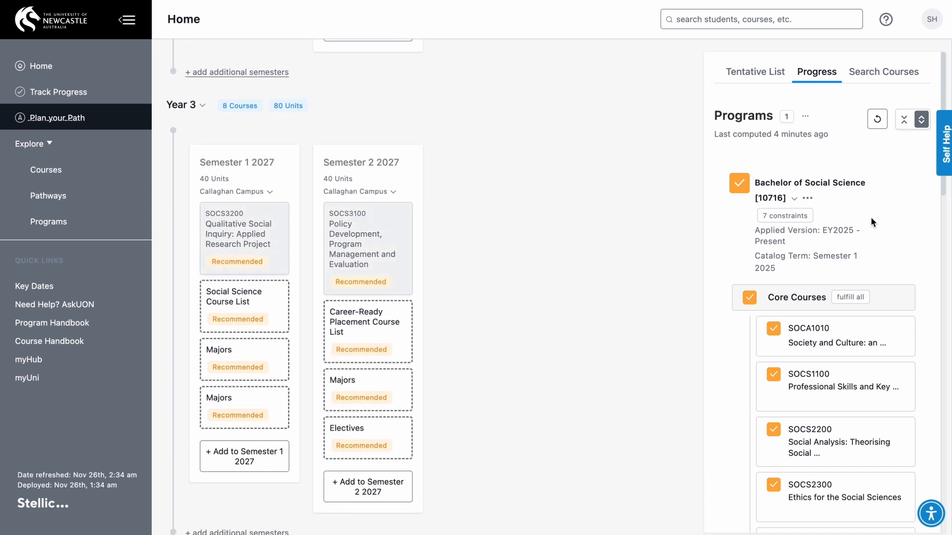
pyautogui.scroll(-3)
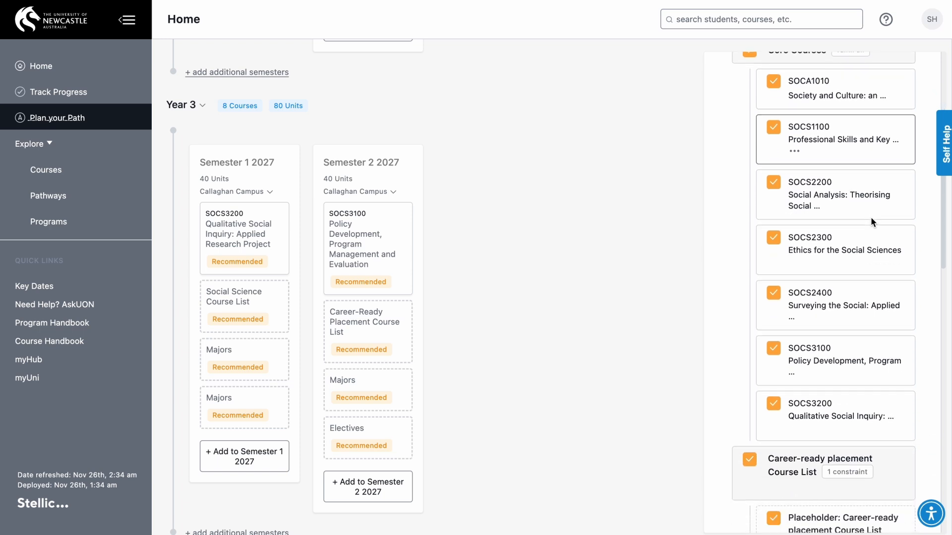
pyautogui.scroll(-3)
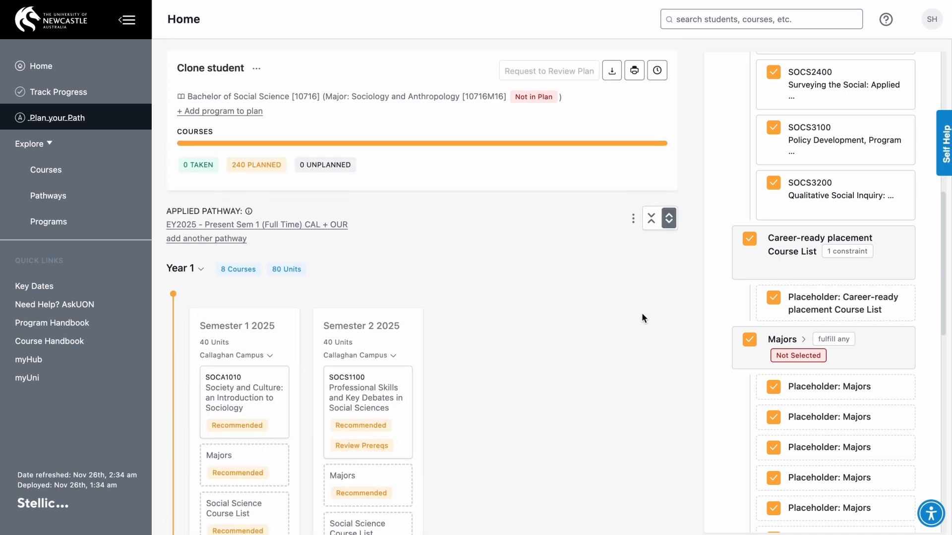
pyautogui.moveTo(388, 98)
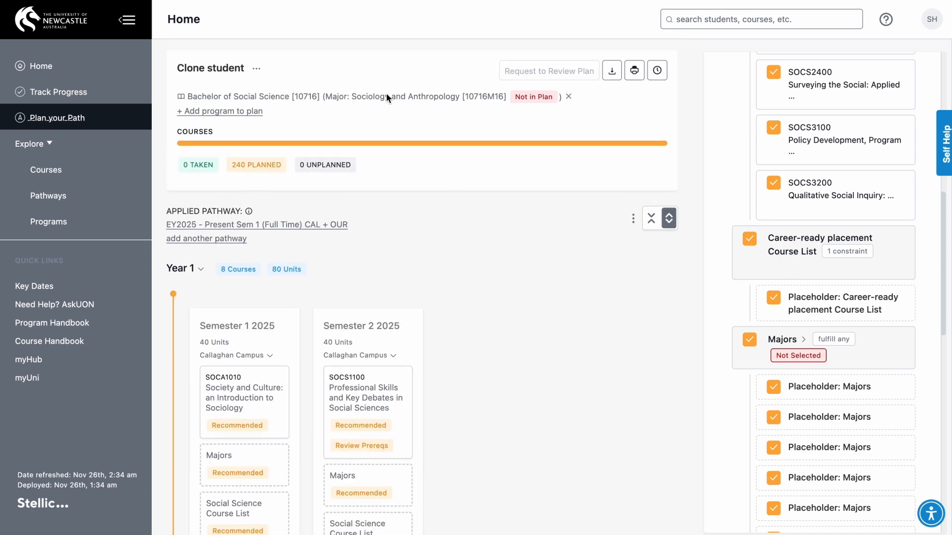
pyautogui.moveTo(452, 106)
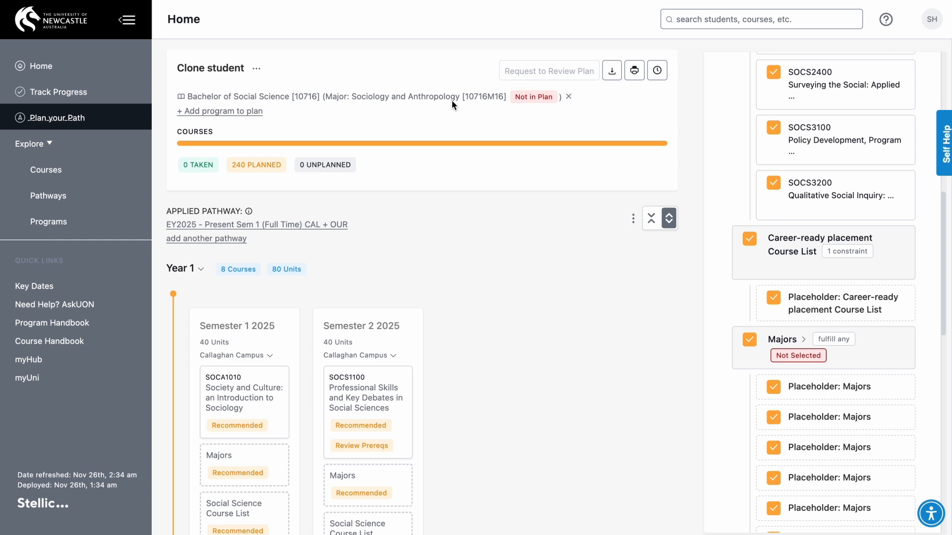
pyautogui.scroll(-3)
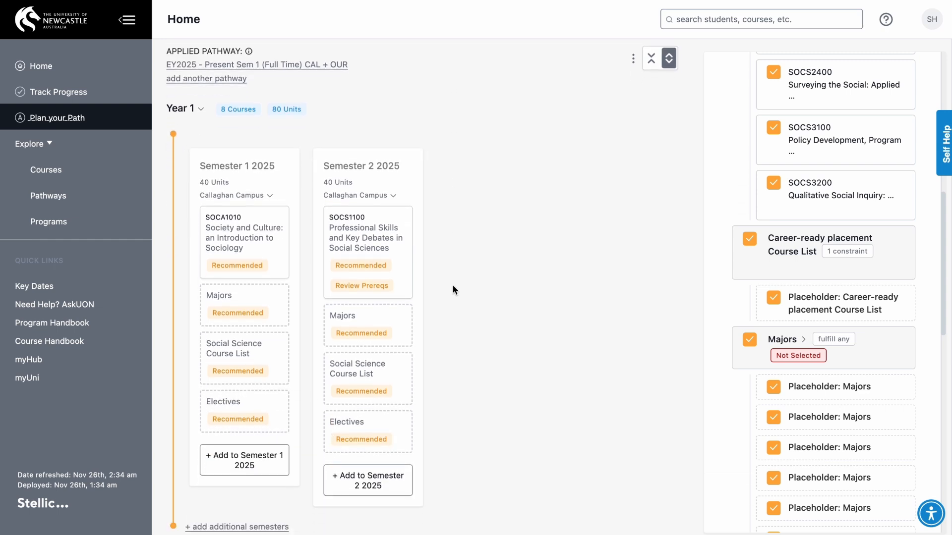
pyautogui.scroll(-3)
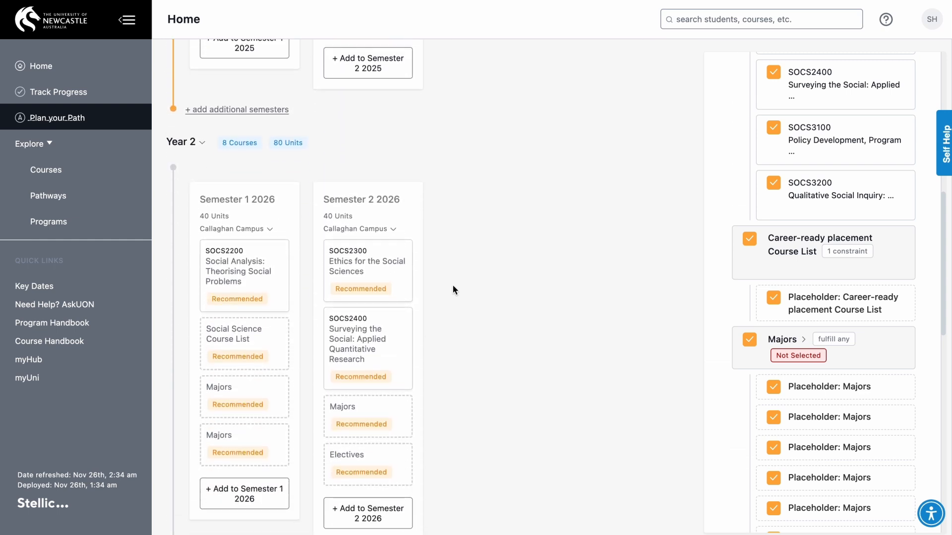
pyautogui.scroll(-3)
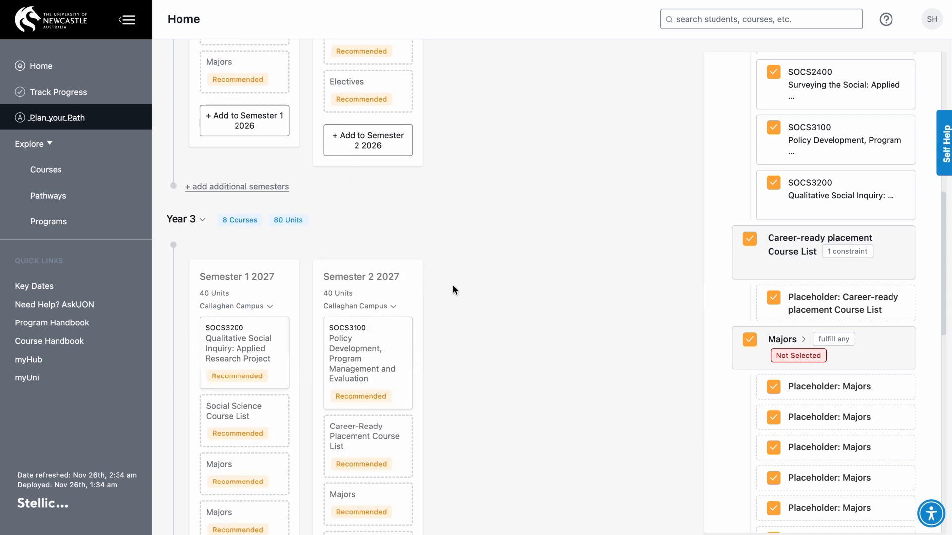
pyautogui.click(237, 349)
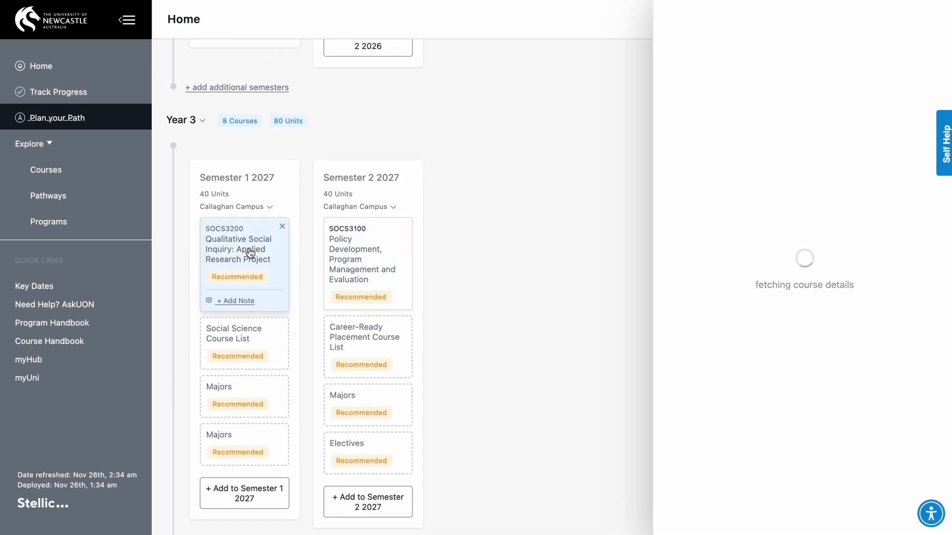
pyautogui.click(237, 249)
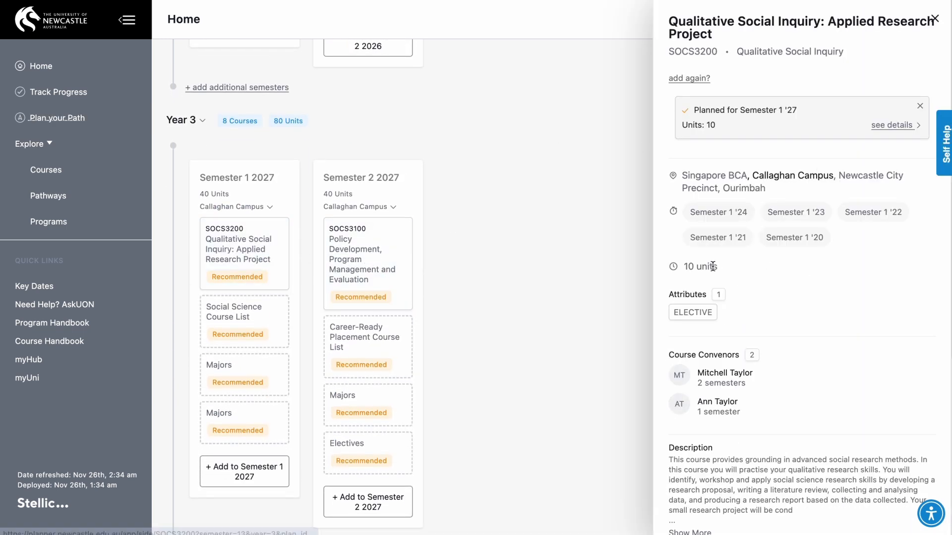
pyautogui.scroll(-3)
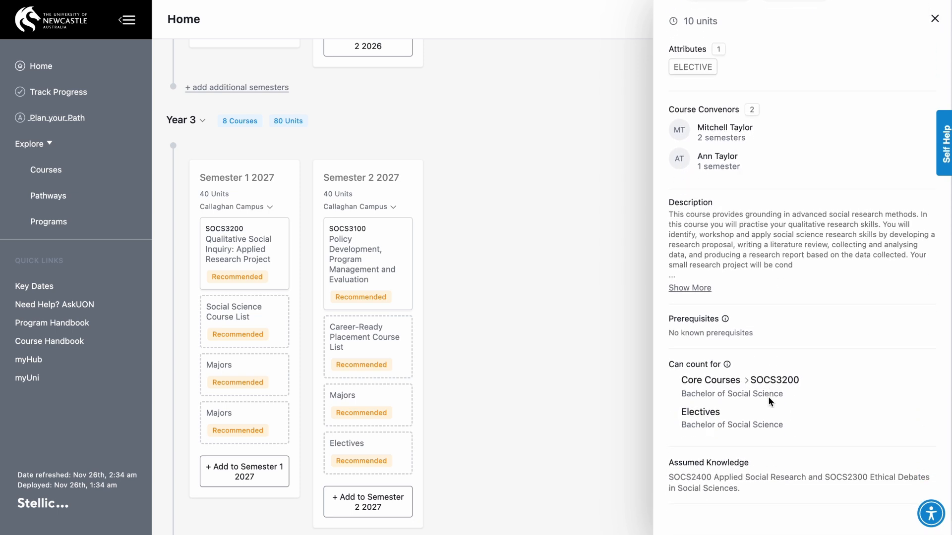
pyautogui.scroll(-3)
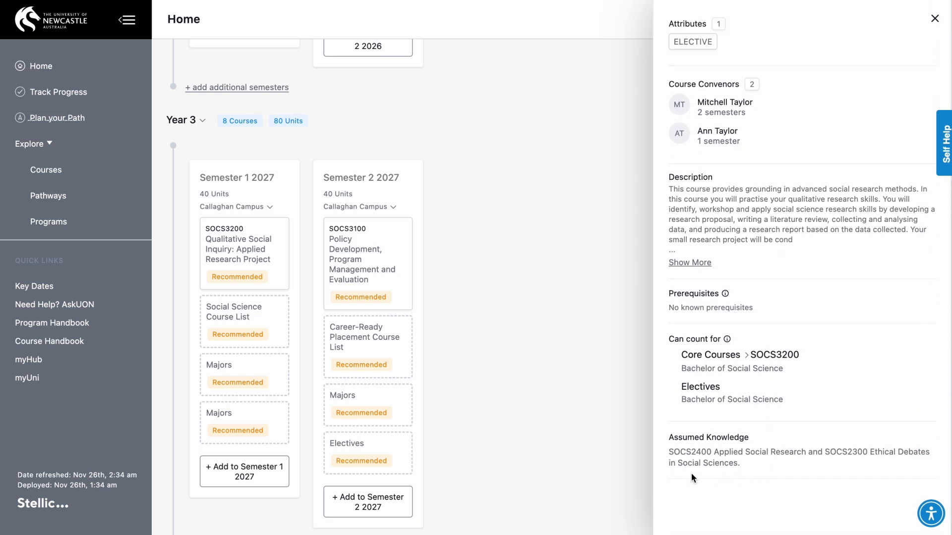
pyautogui.moveTo(772, 381)
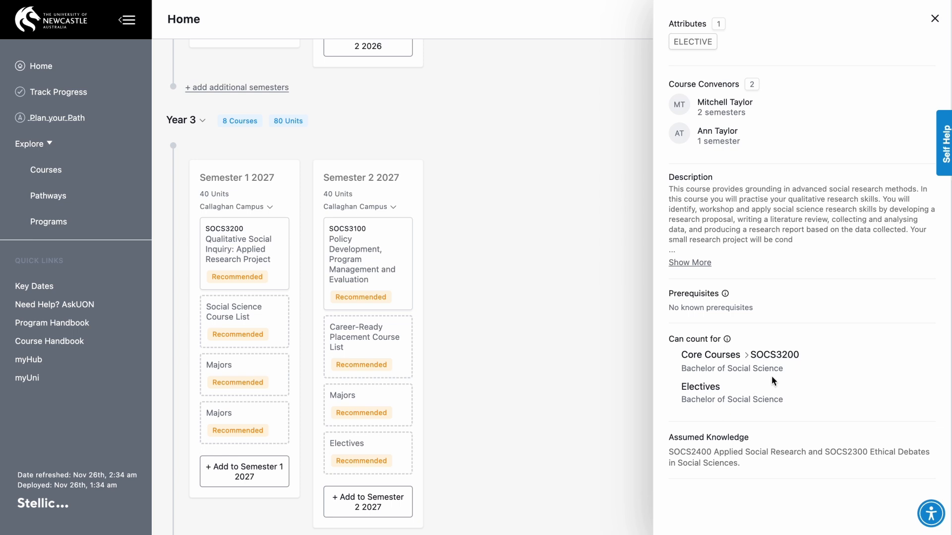
pyautogui.moveTo(672, 363)
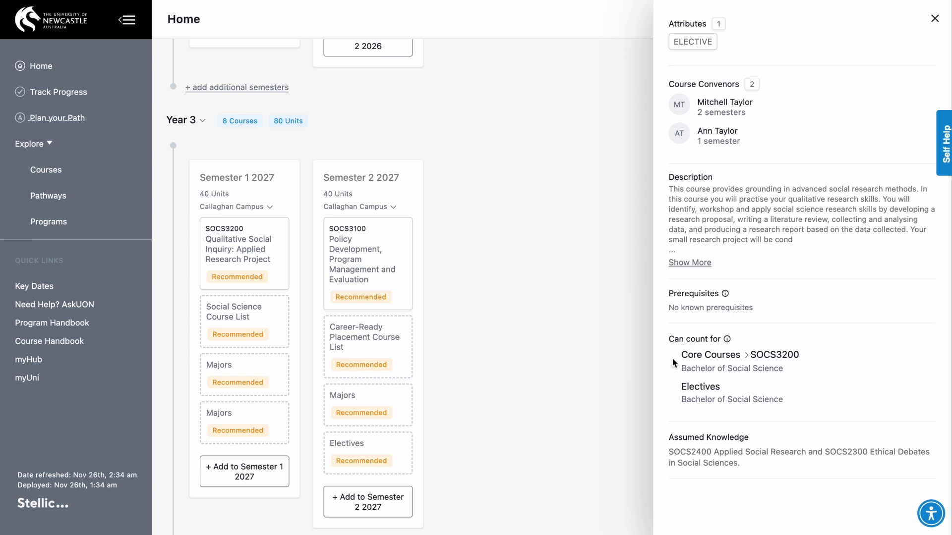
pyautogui.moveTo(902, 70)
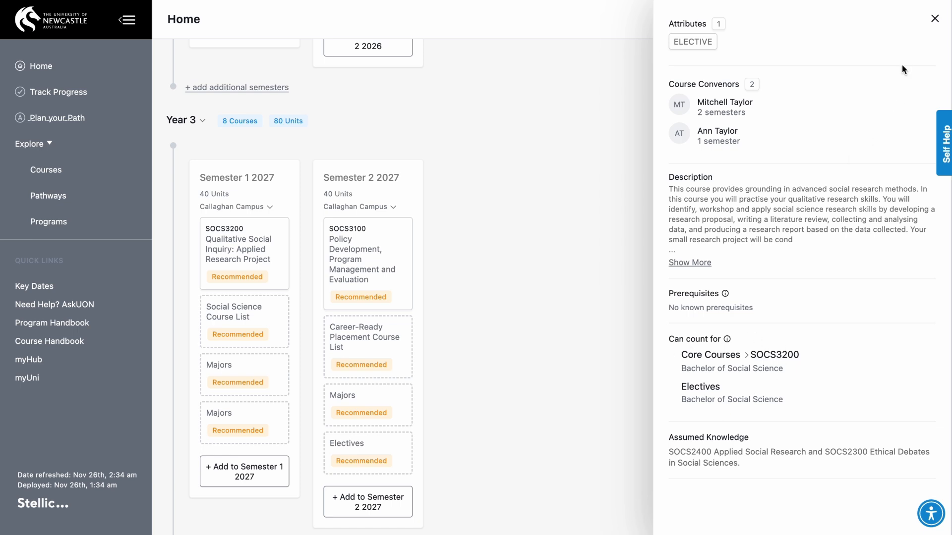
pyautogui.click(933, 17)
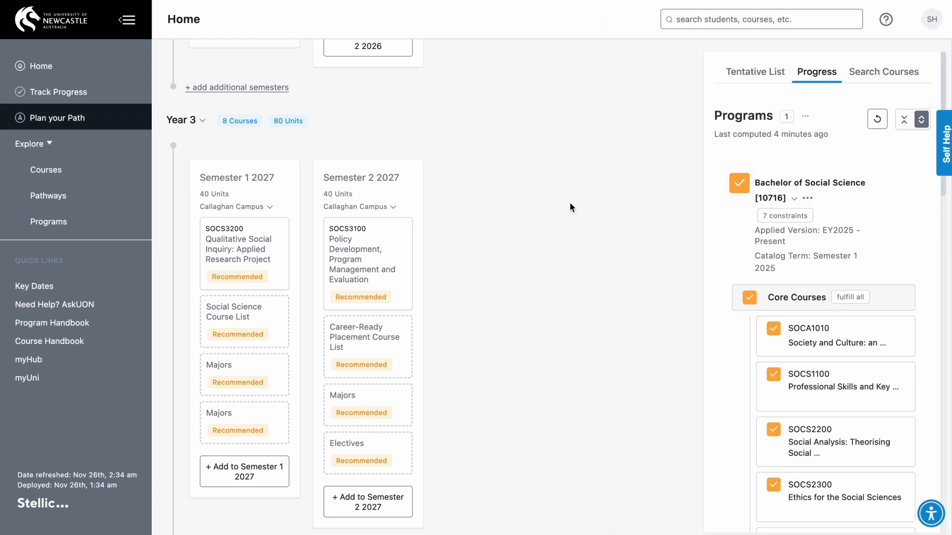
pyautogui.moveTo(191, 207)
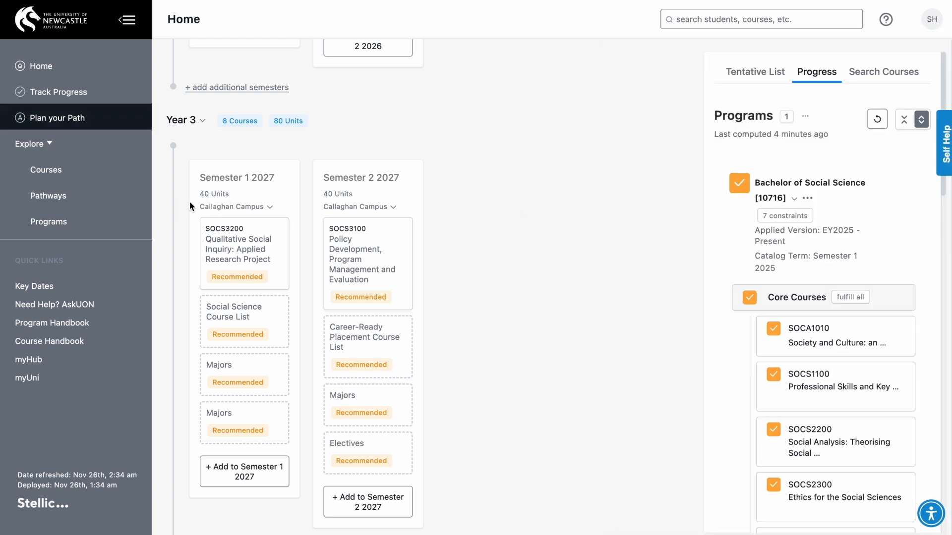
pyautogui.moveTo(229, 204)
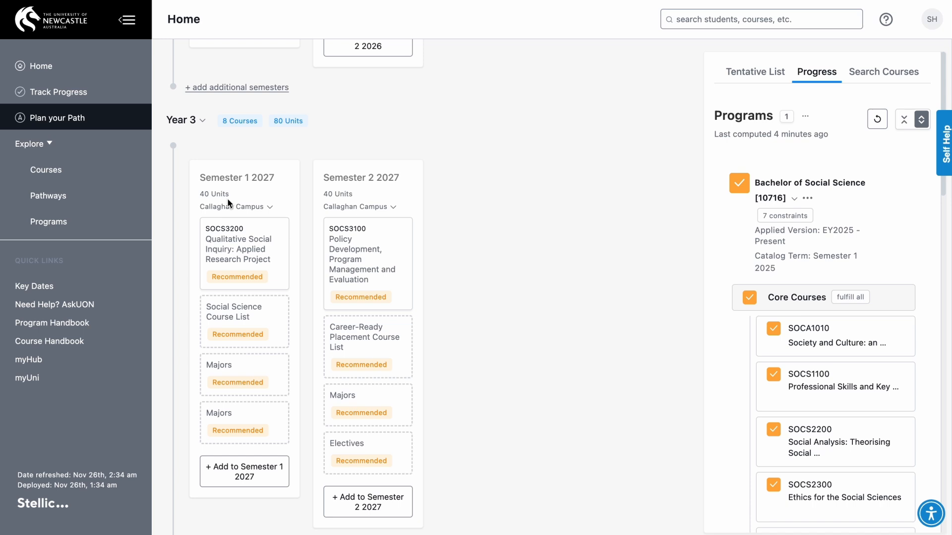
# Remove SOCS3200 Qualitative Social Inquiry from Semester 1 2027 and confirm the prompt.
pyautogui.click(244, 249)
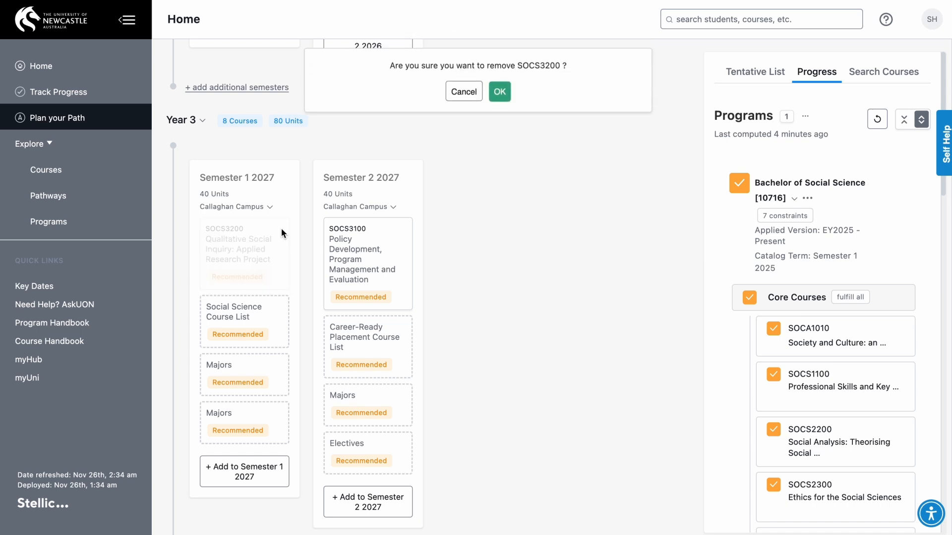
pyautogui.click(463, 92)
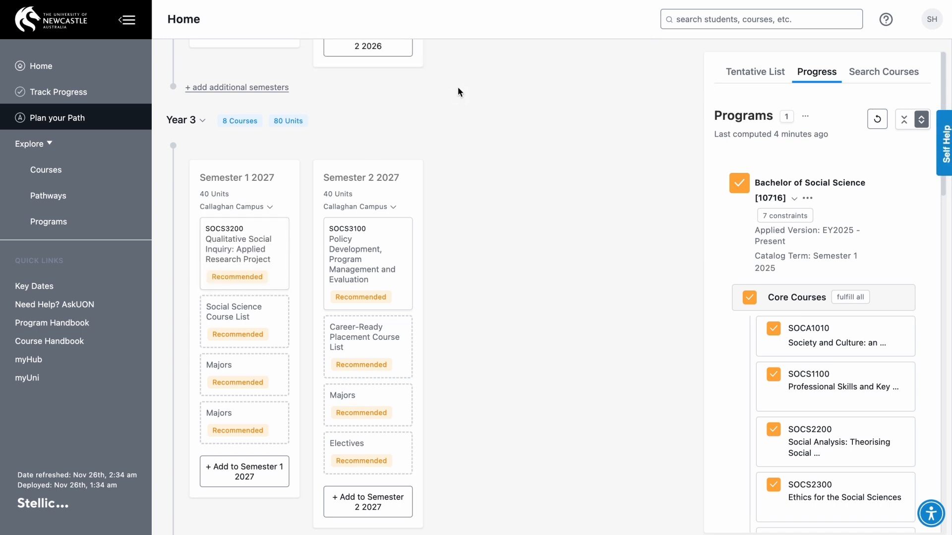
pyautogui.moveTo(563, 99)
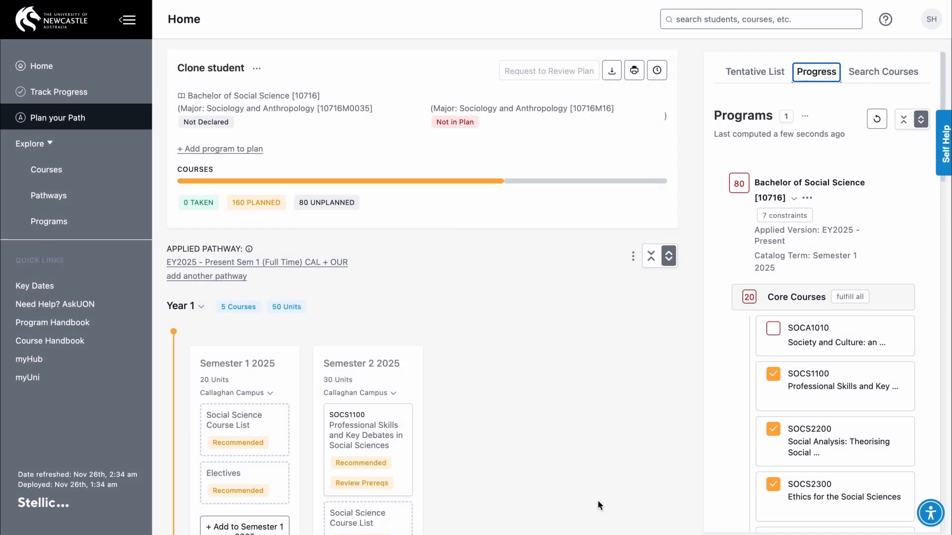
# Add SOCA1020 What is Anthropology to the tentative course list.
pyautogui.click(754, 71)
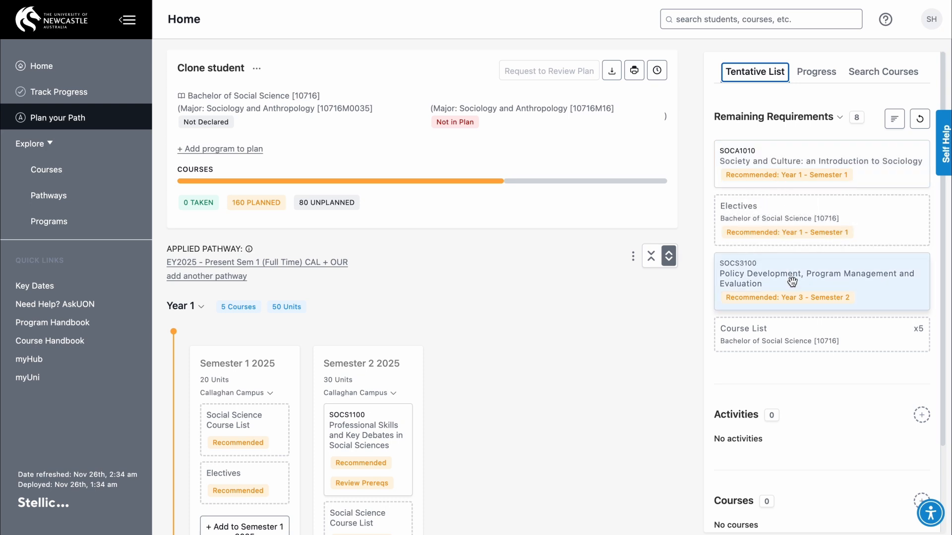
pyautogui.moveTo(806, 327)
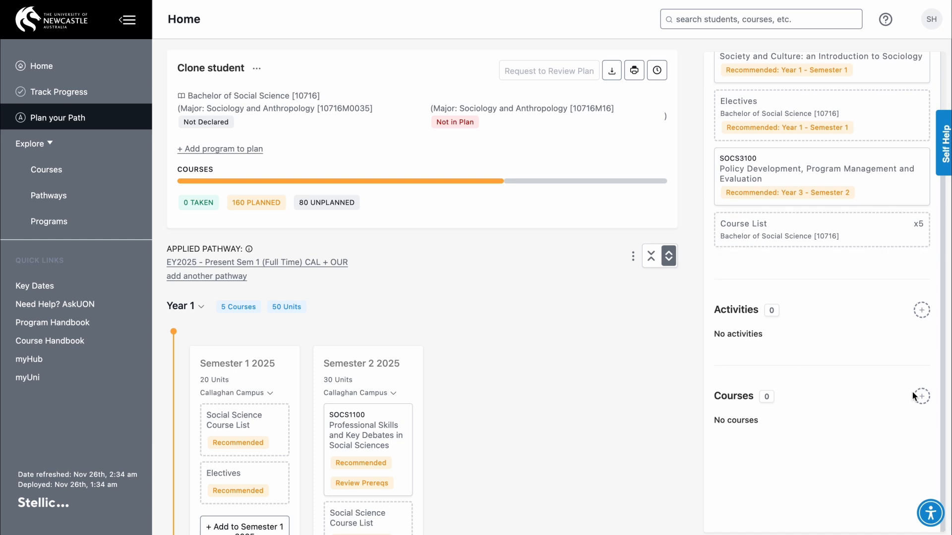
pyautogui.click(921, 396)
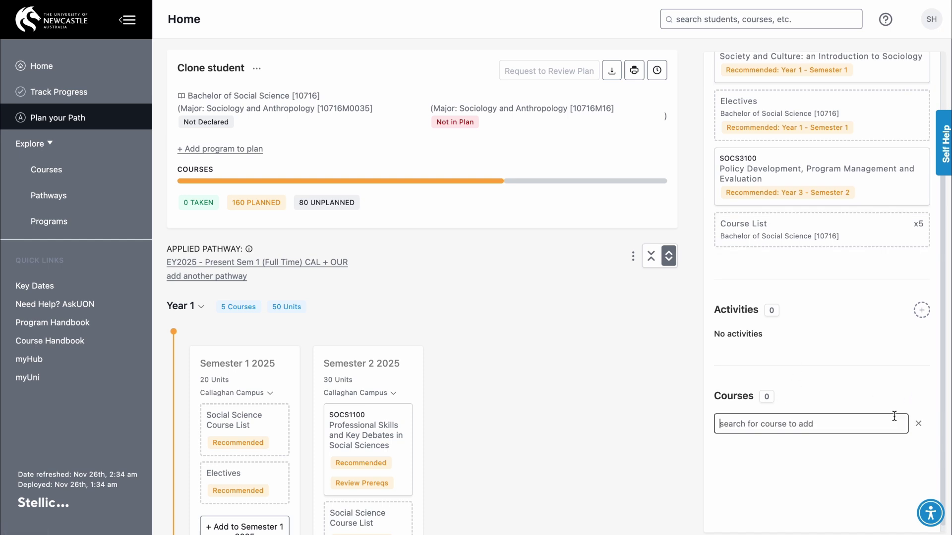
pyautogui.write('soca102')
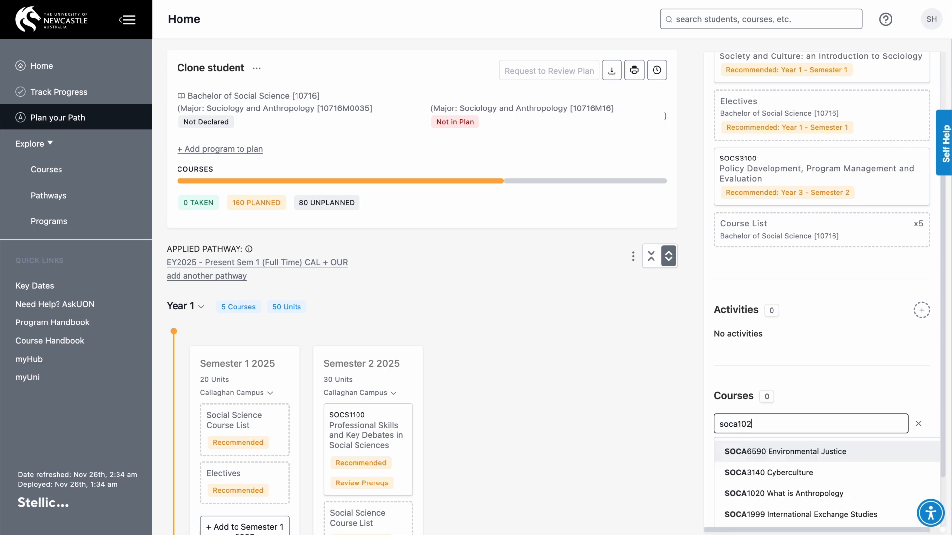
pyautogui.click(783, 493)
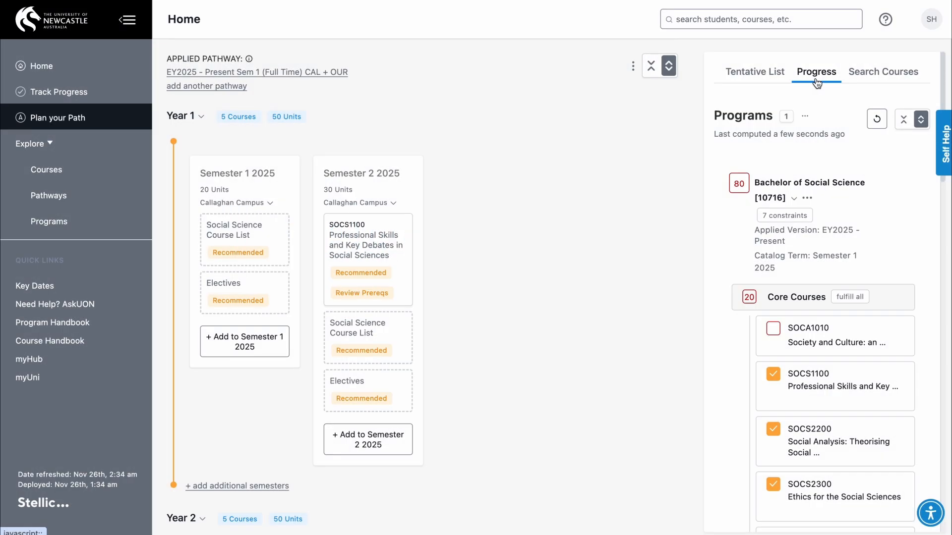
# Look over the Core Courses checklist and switch to Search Courses with its filters.
pyautogui.scroll(3)
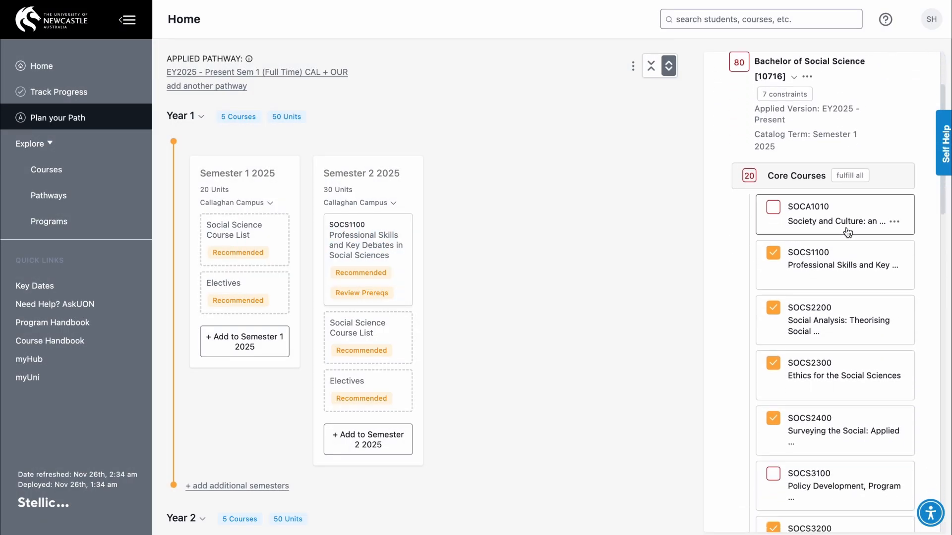
pyautogui.scroll(-3)
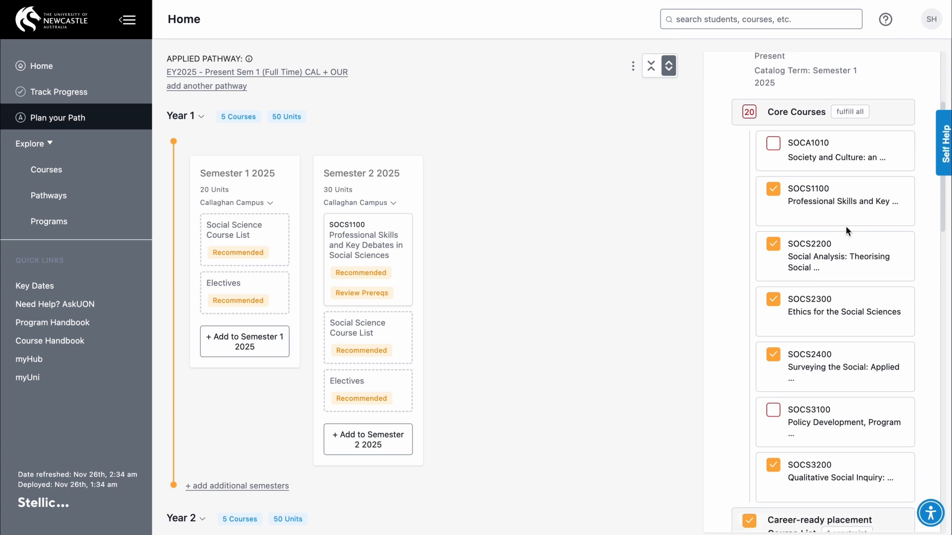
pyautogui.moveTo(797, 158)
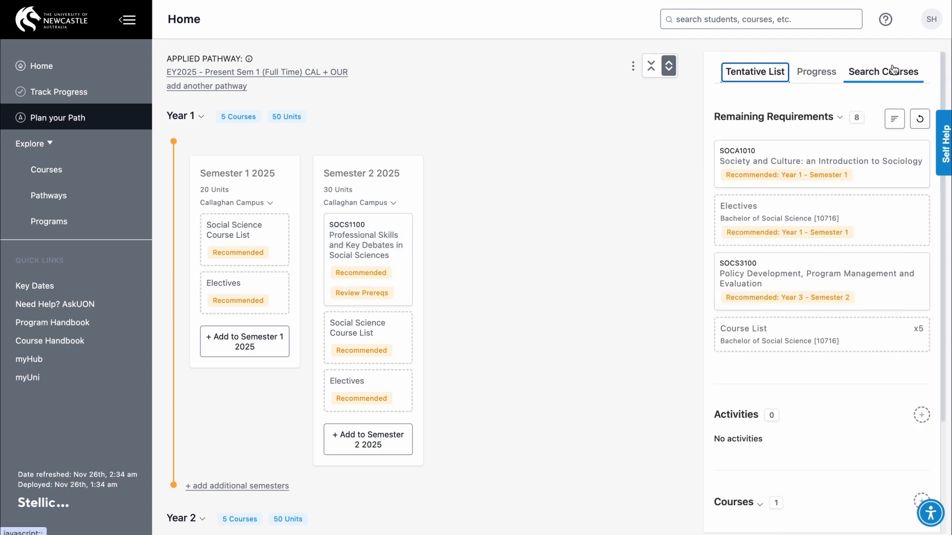
pyautogui.click(882, 72)
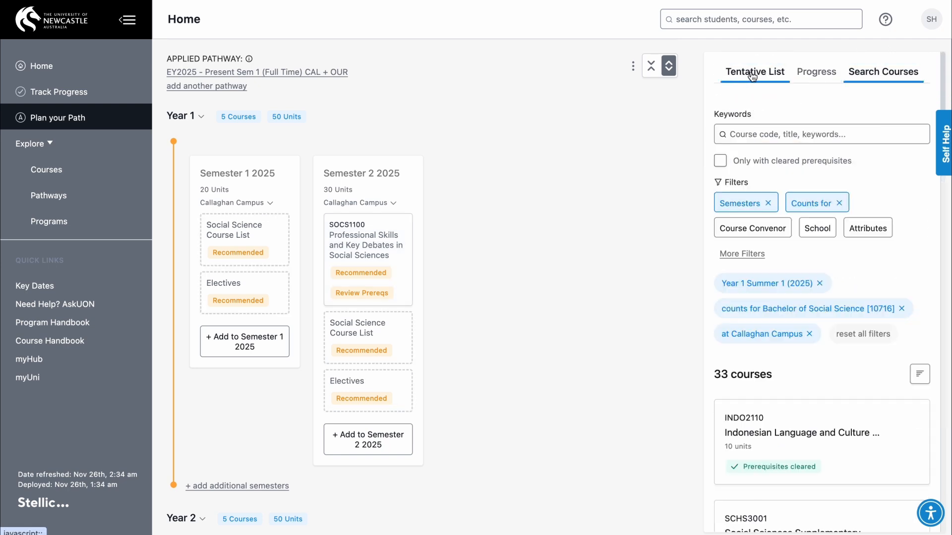
# Add SOCA1020 What is Anthropology to Semester 1 2025, accepting the not-likely-offered warning.
pyautogui.click(753, 71)
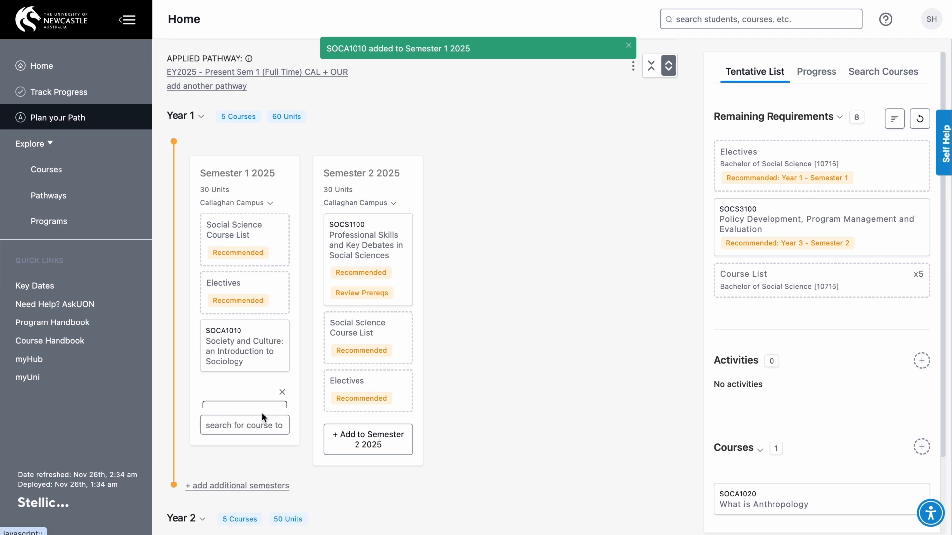
pyautogui.write('soca')
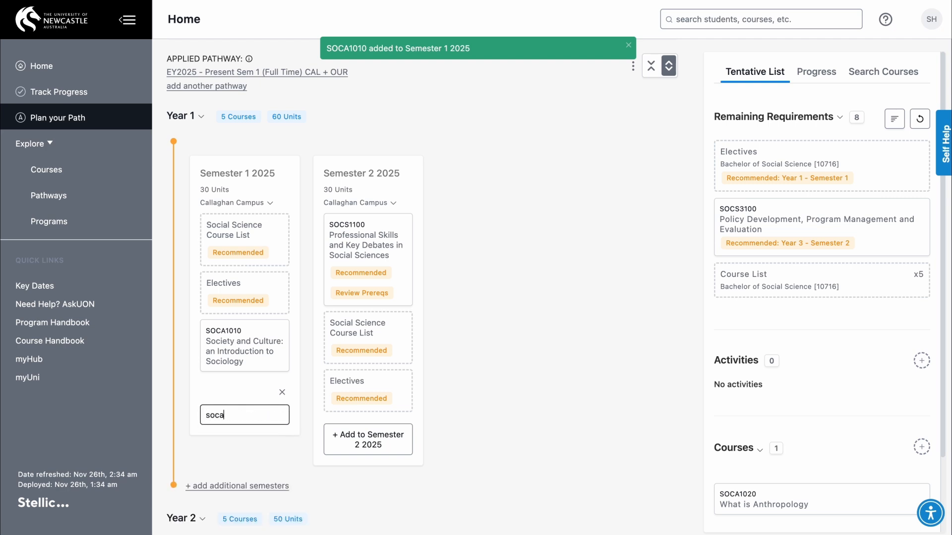
pyautogui.write('020')
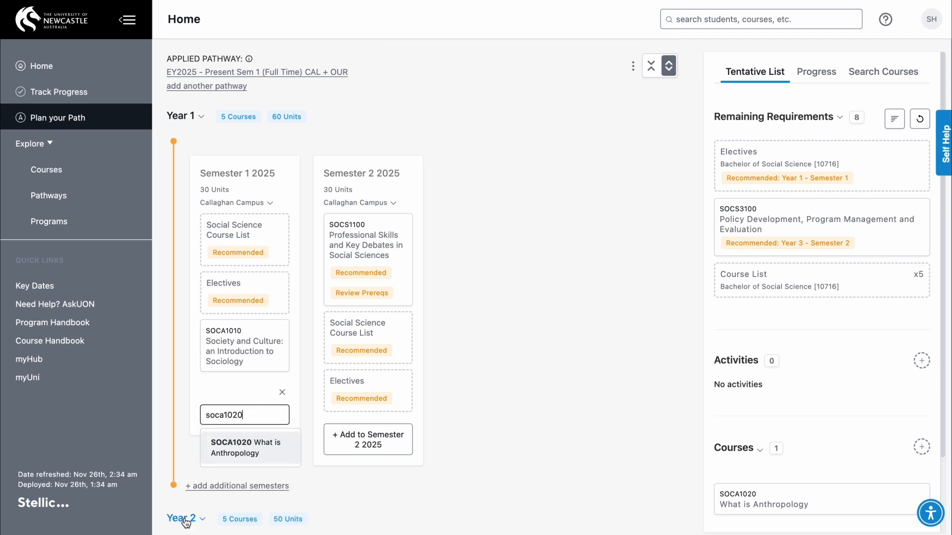
pyautogui.click(250, 448)
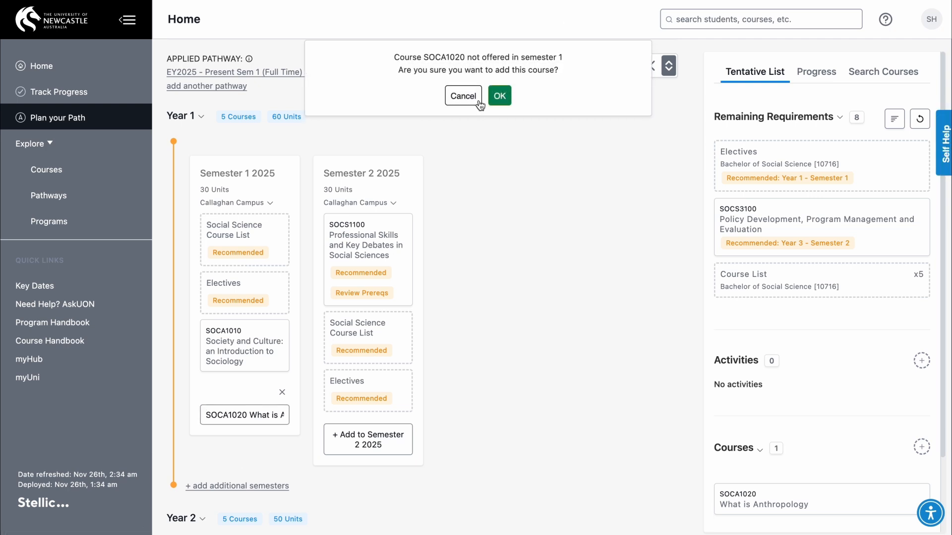
pyautogui.click(499, 95)
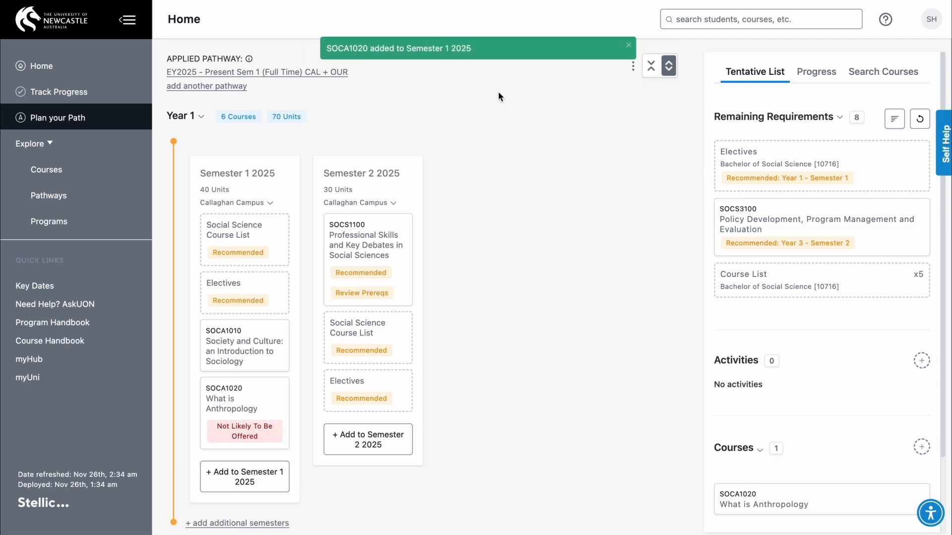
pyautogui.moveTo(852, 50)
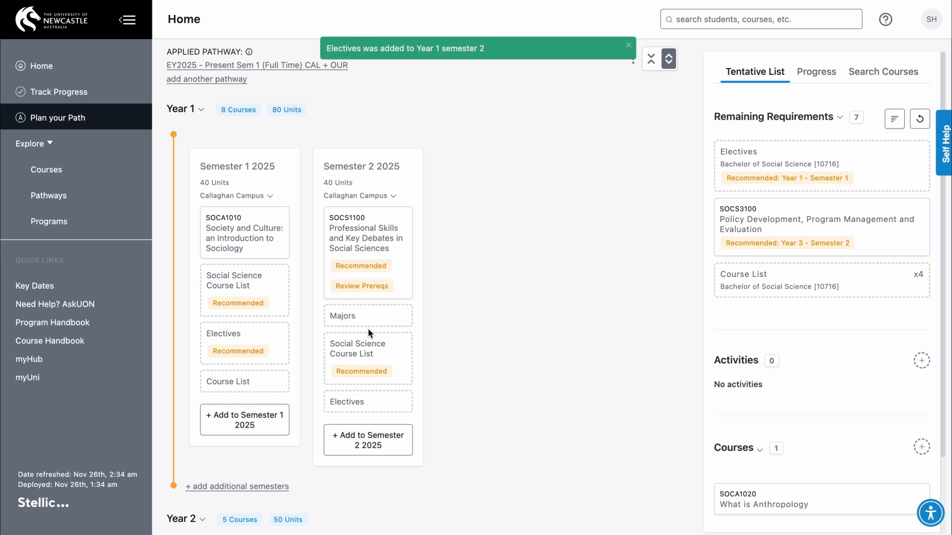
pyautogui.moveTo(502, 339)
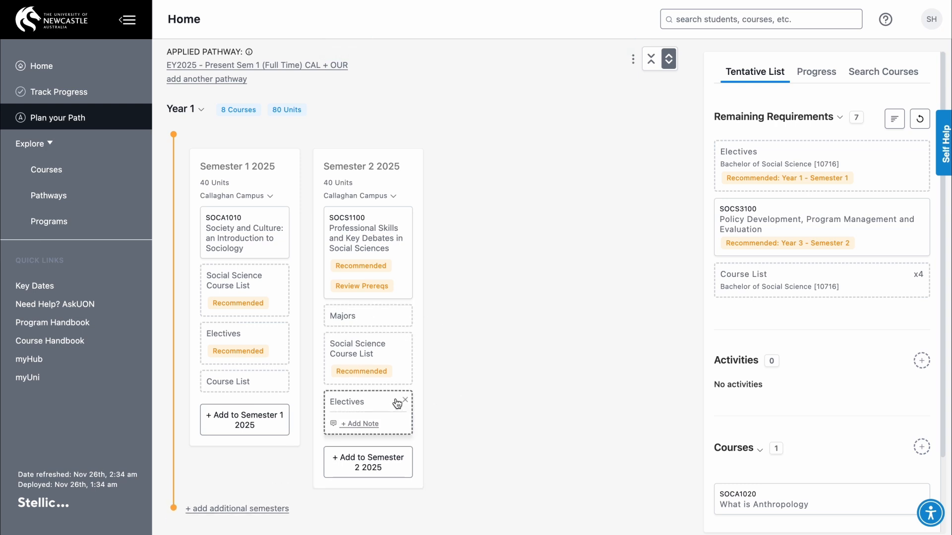
# Scroll down from the filled Year 1 semesters to look over Year 2.
pyautogui.scroll(-3)
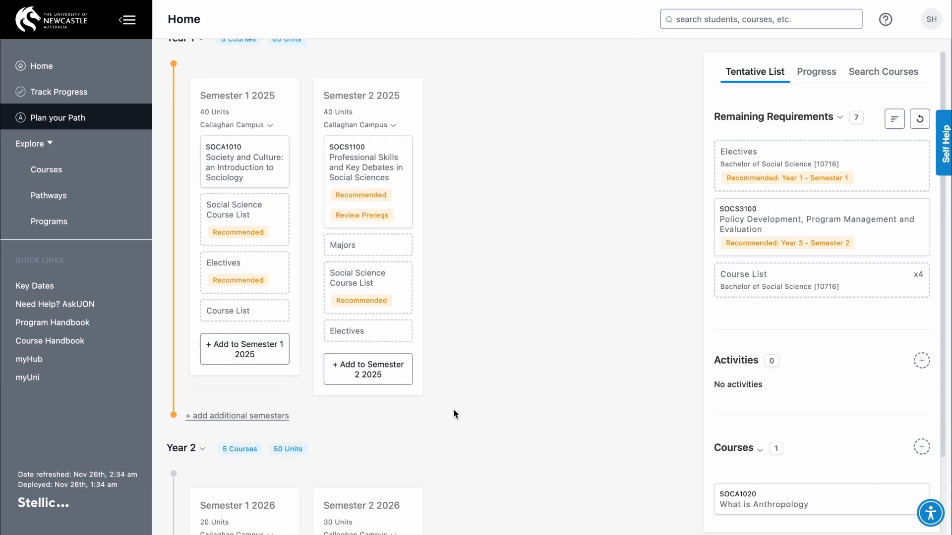
pyautogui.scroll(-3)
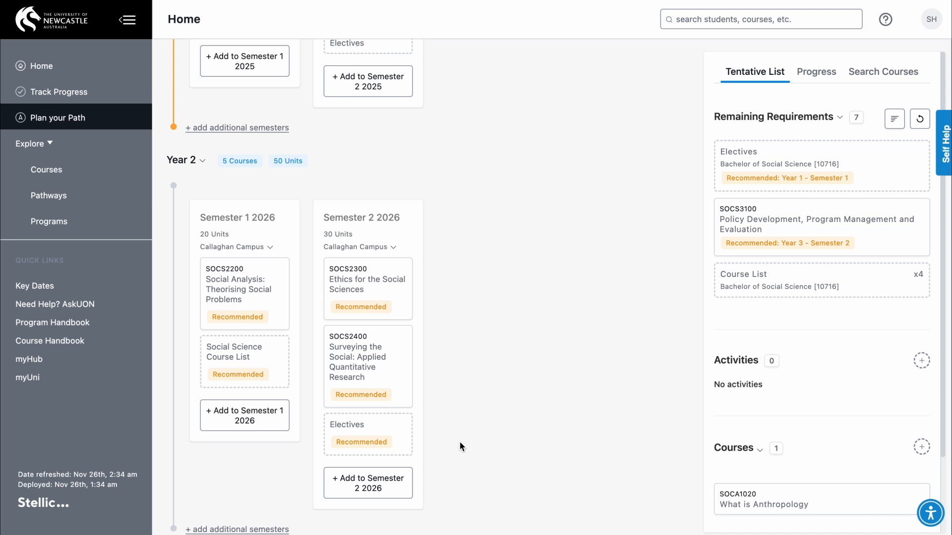
pyautogui.scroll(-3)
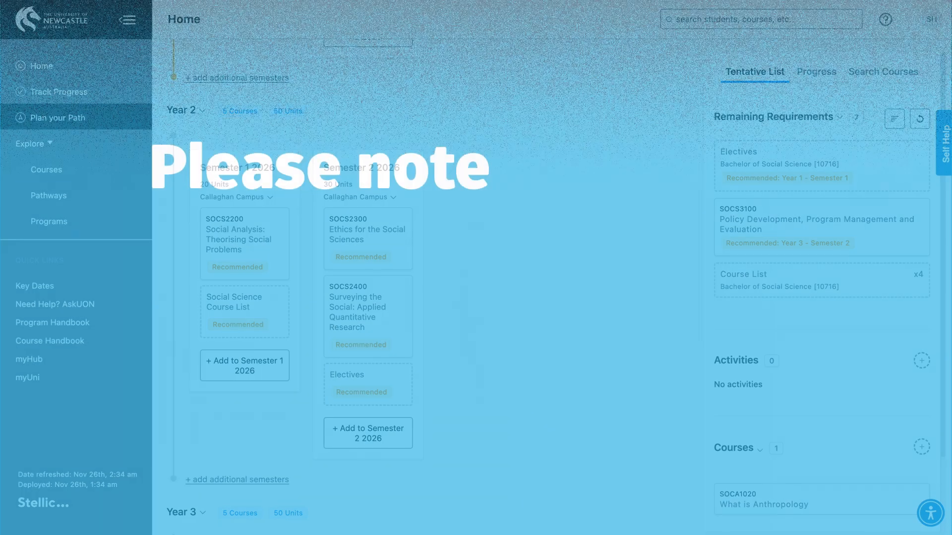
# Leave the Stellic planner for the myUni home page with its study and enrolment tiles.
pyautogui.click(26, 377)
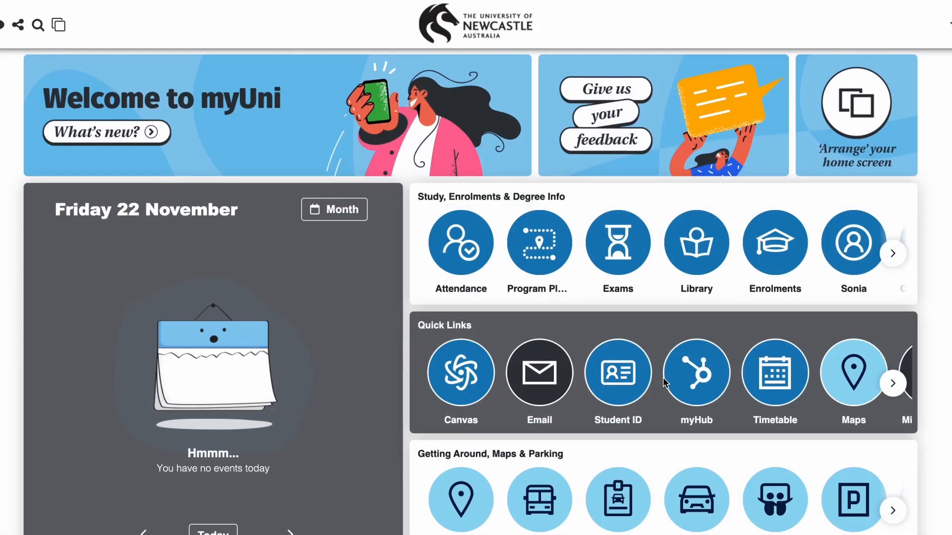
pyautogui.moveTo(763, 259)
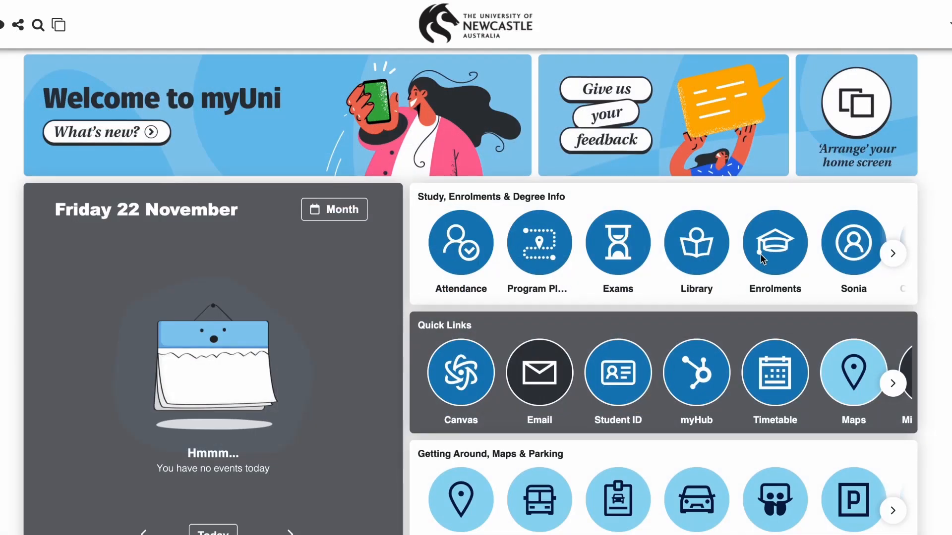
pyautogui.moveTo(764, 254)
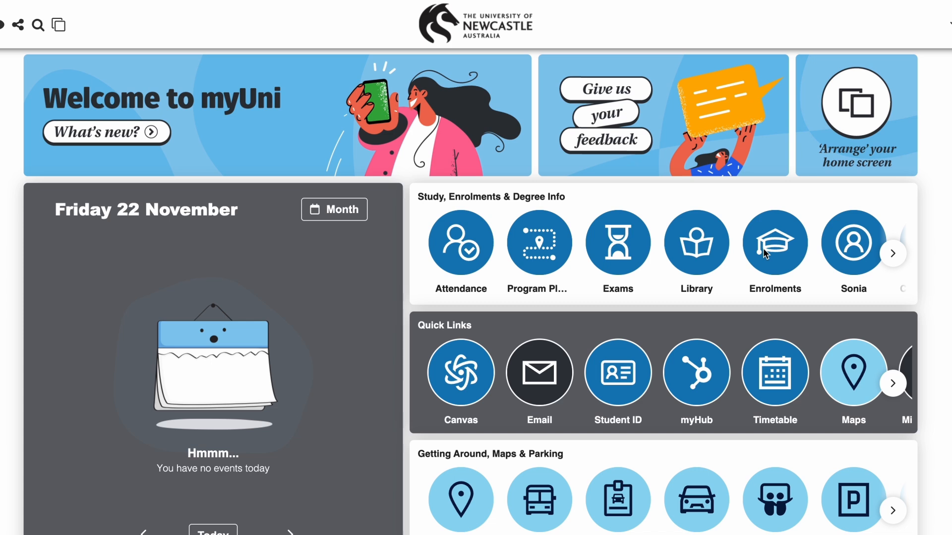